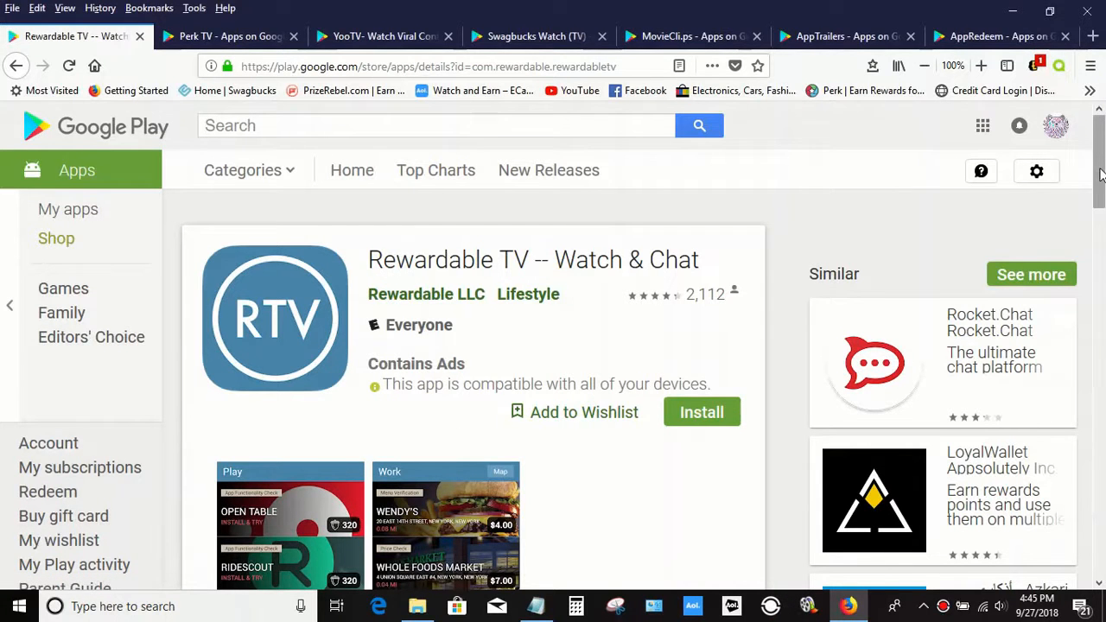
Step: Scroll down through the current app listing and back up to its header
scroll(down, 3)
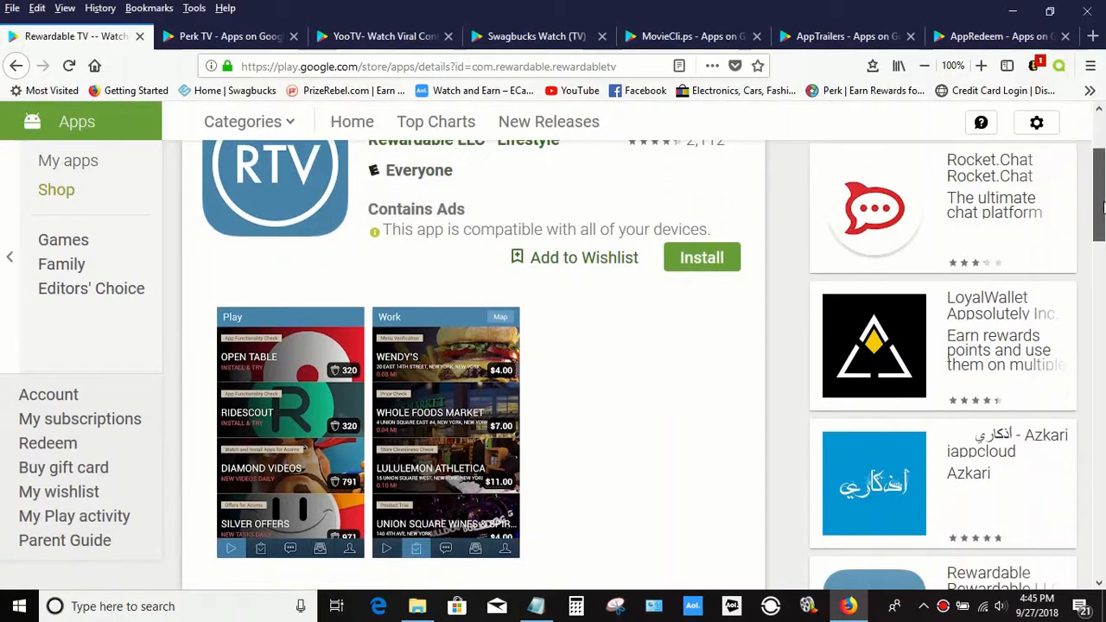
scroll(down, 3)
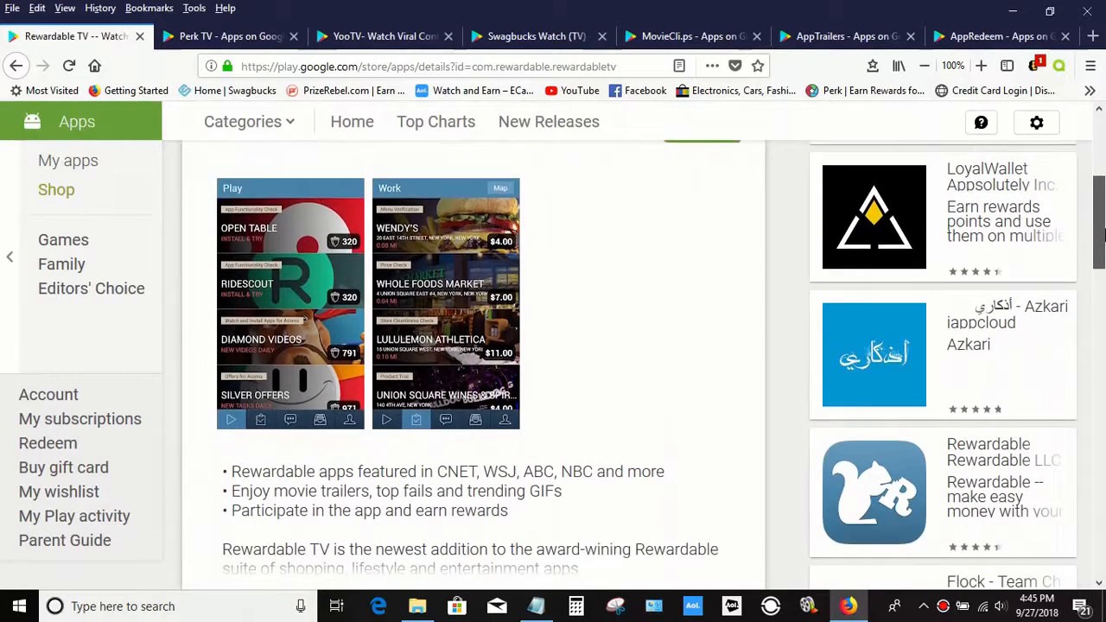
scroll(down, 3)
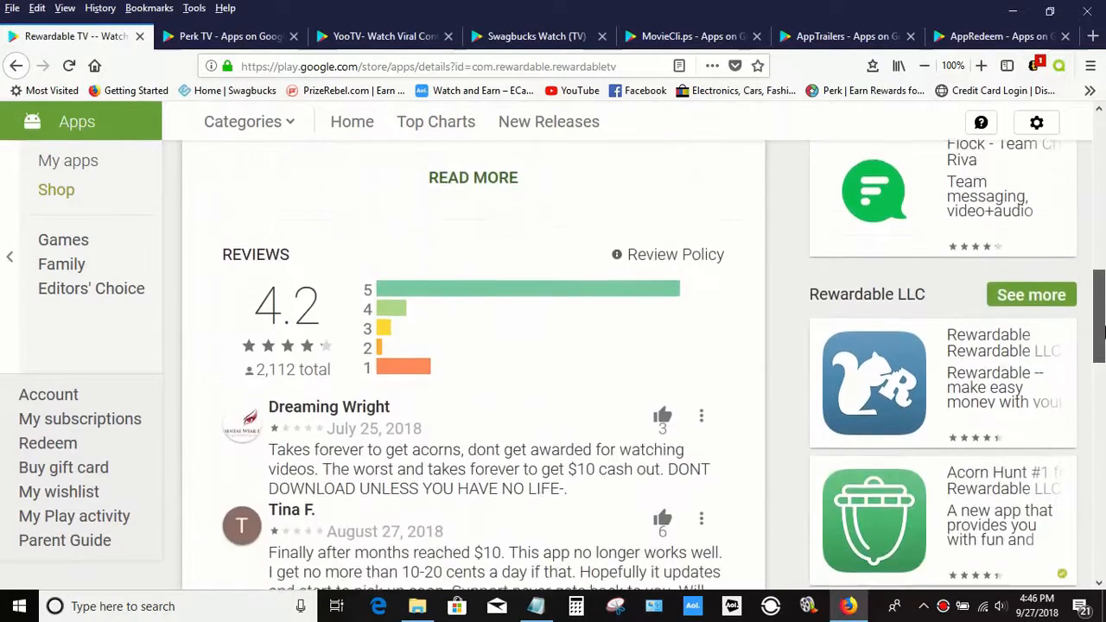
scroll(down, 3)
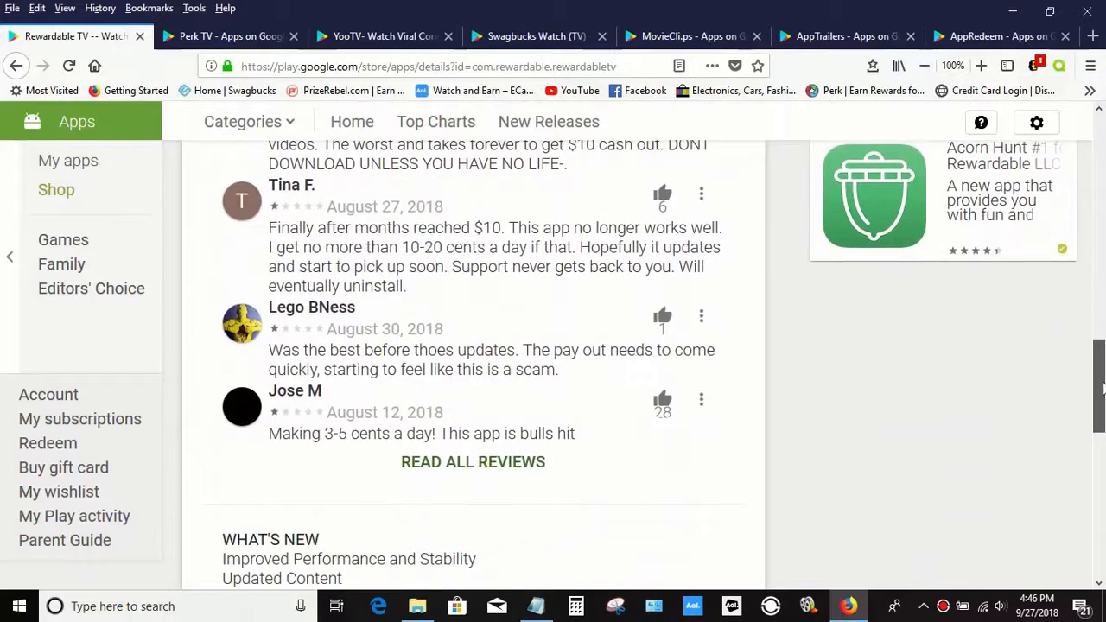
scroll(up, 3)
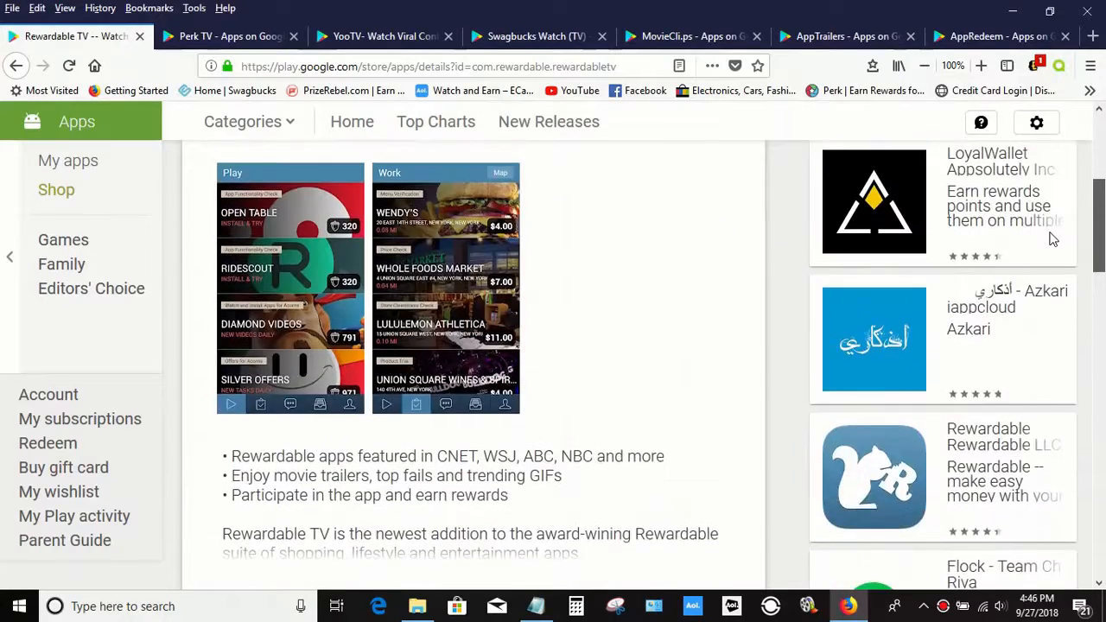
scroll(up, 3)
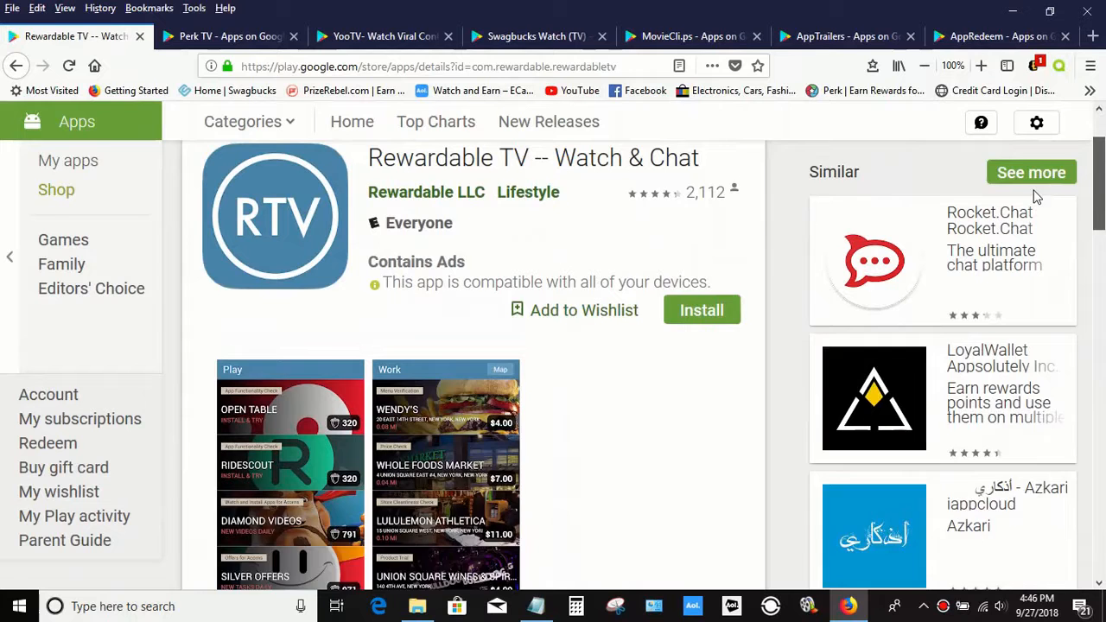
scroll(up, 3)
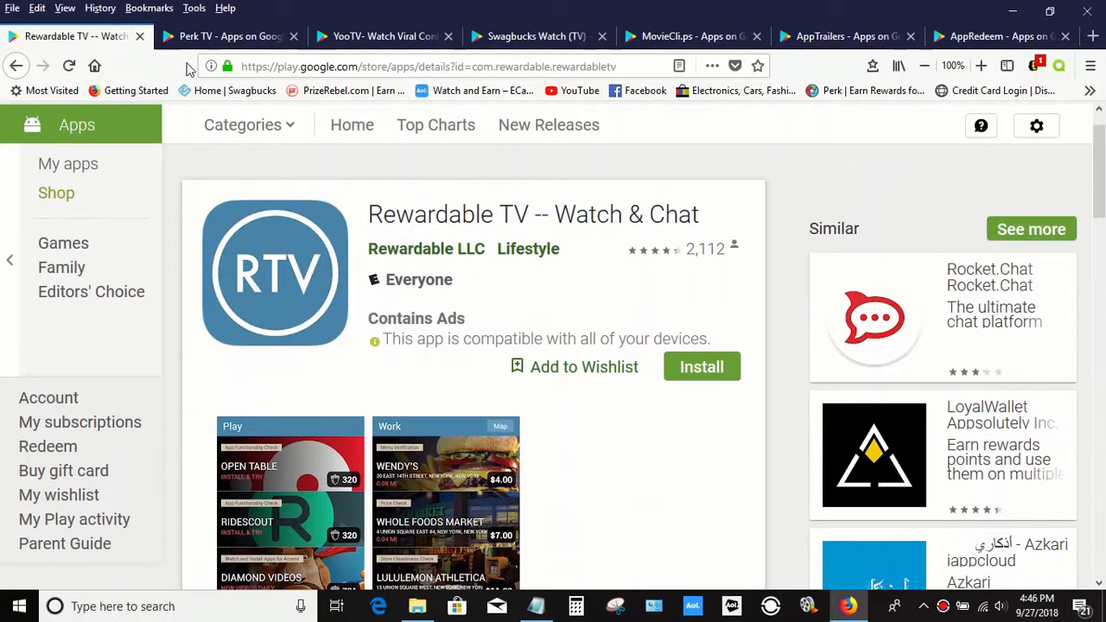
Step: Review the Perk TV listing's description and reviews, returning to its header
click(229, 37)
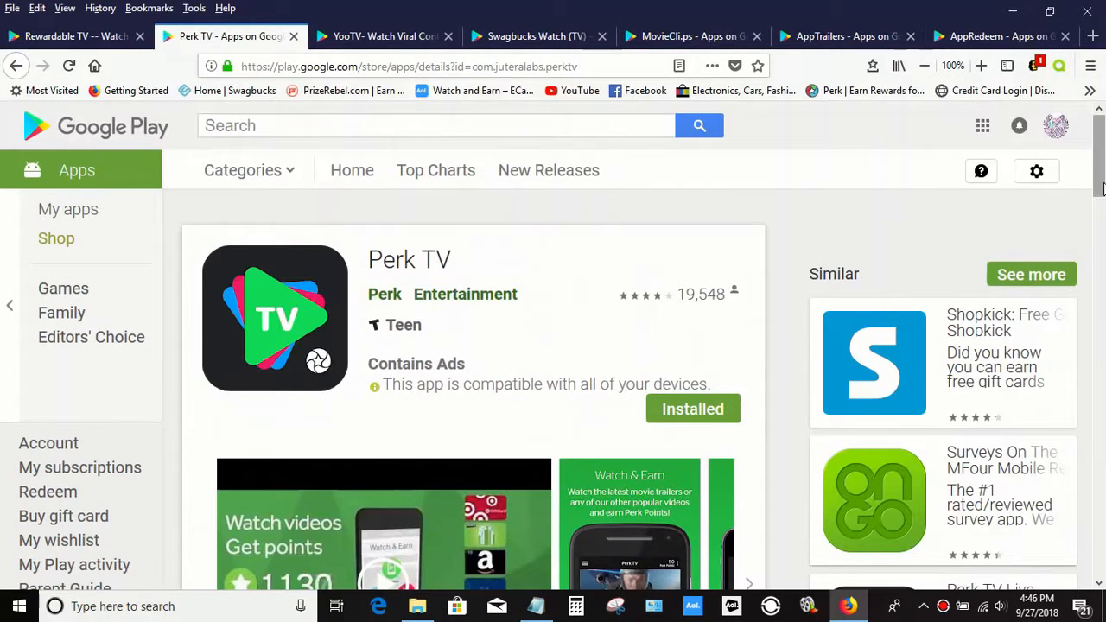
scroll(down, 3)
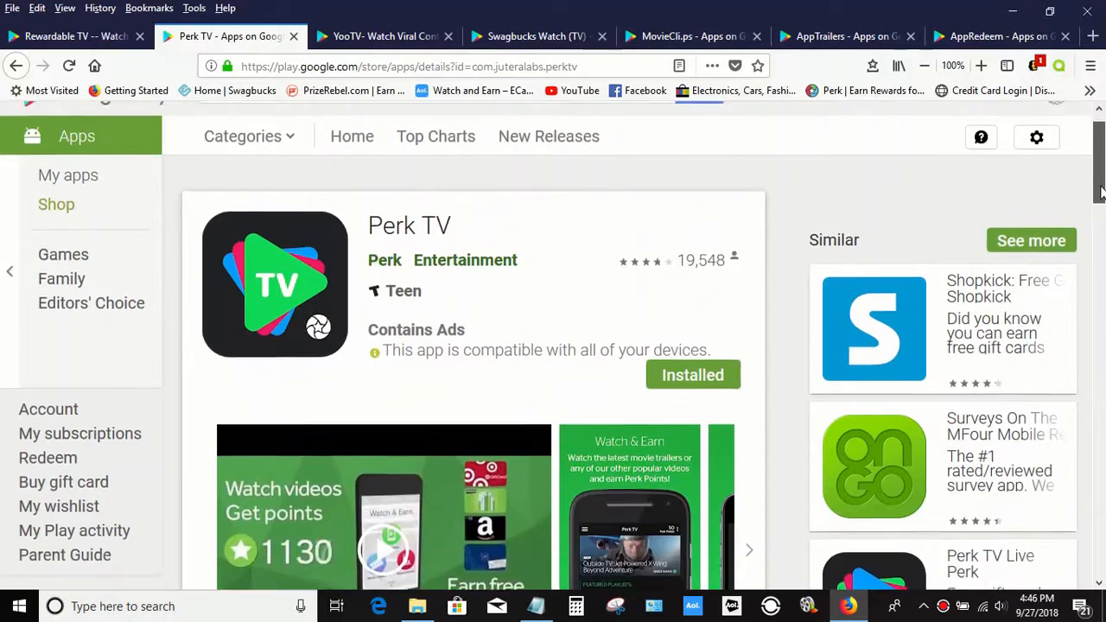
scroll(down, 3)
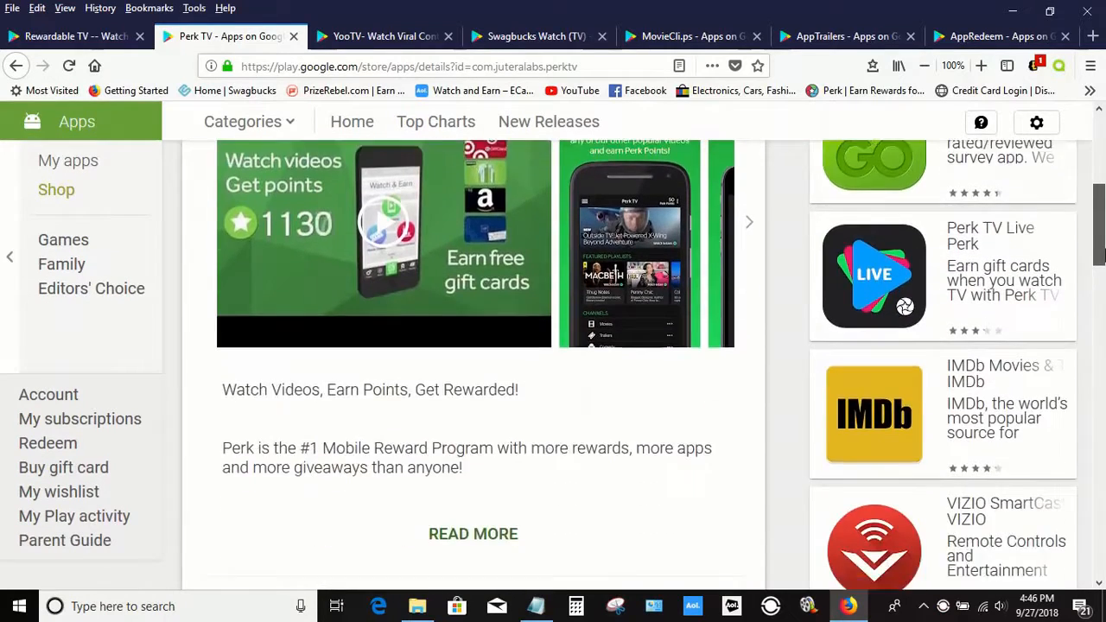
scroll(down, 3)
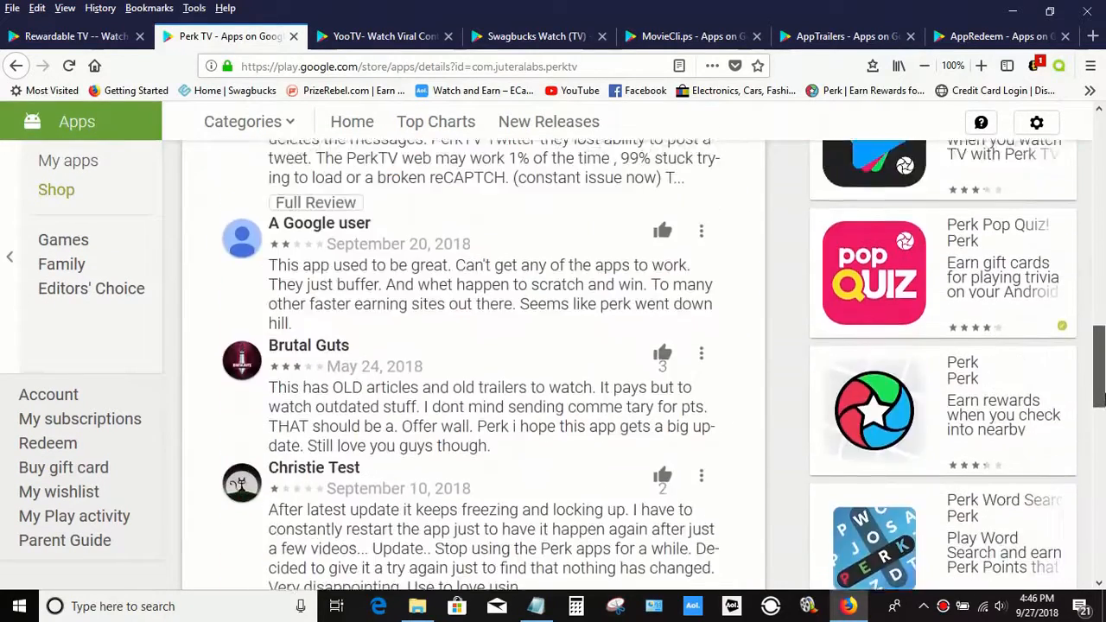
scroll(up, 3)
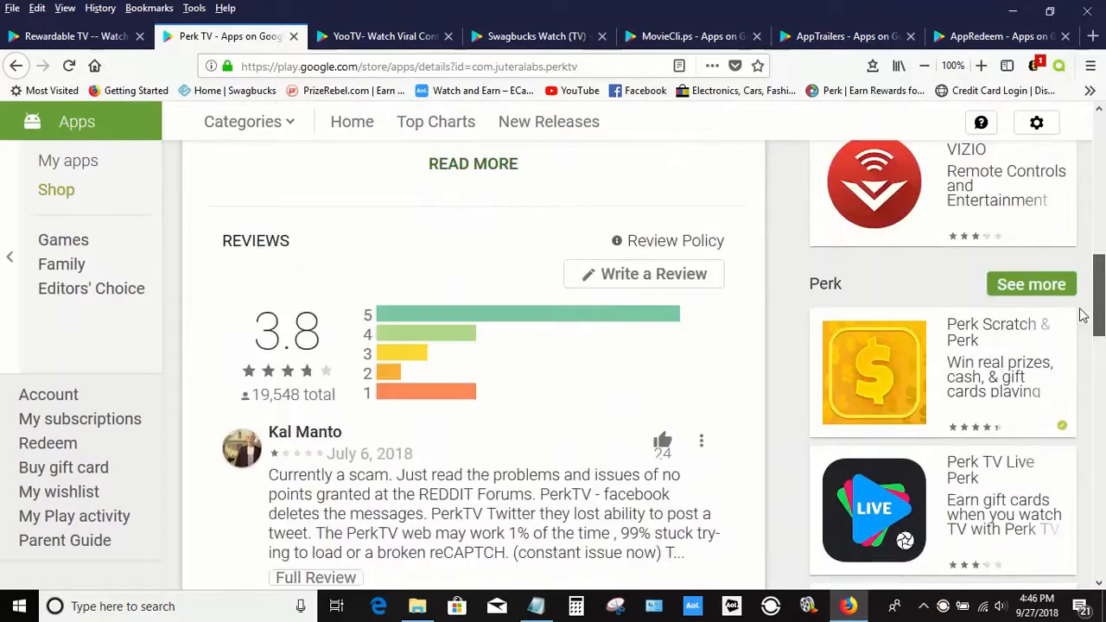
scroll(up, 3)
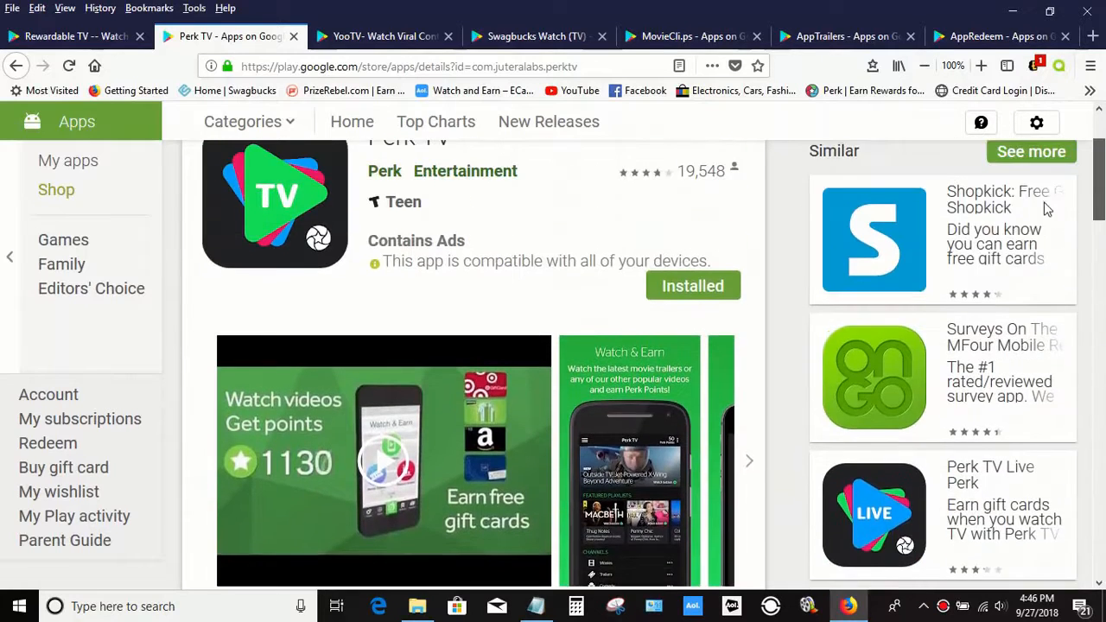
scroll(up, 3)
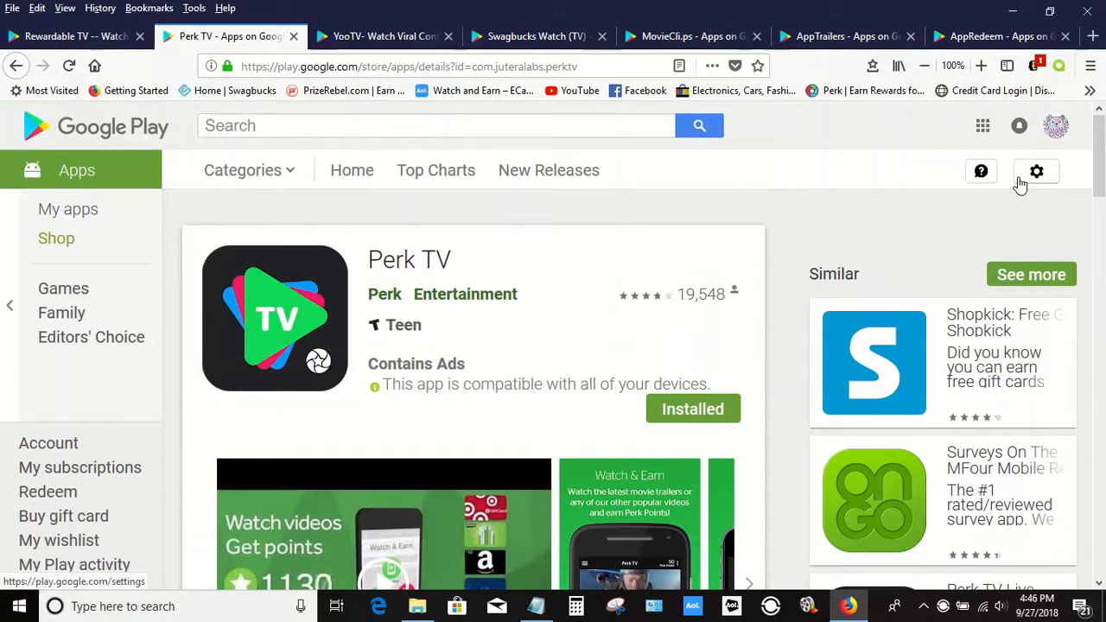
mouse_move(385, 37)
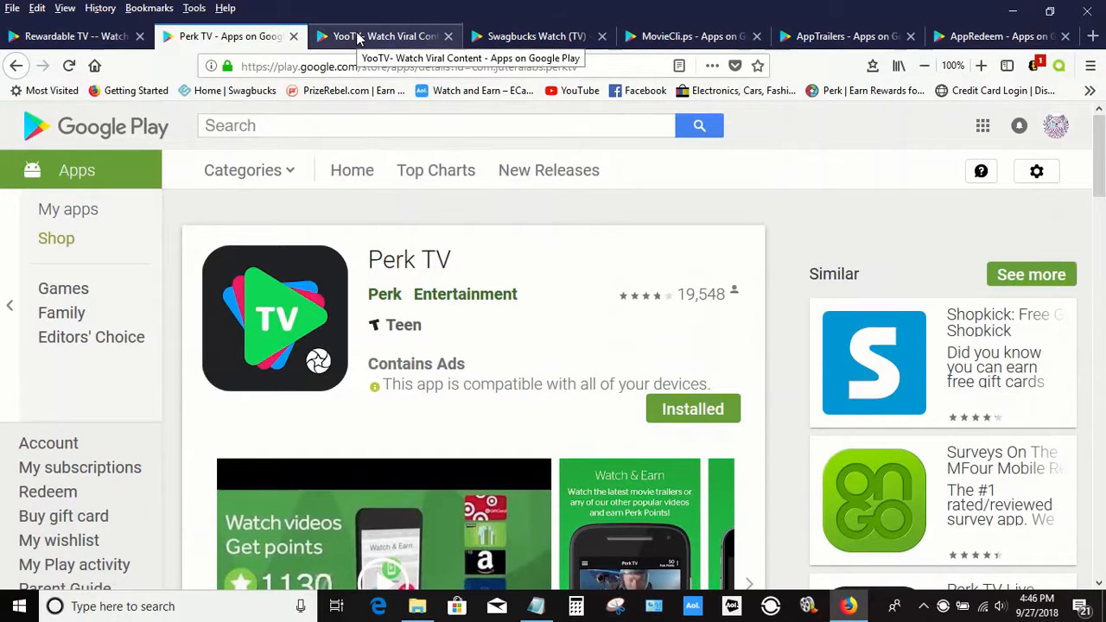
Step: Look over YooTV's description, reviews and additional information, ending near the description
click(385, 37)
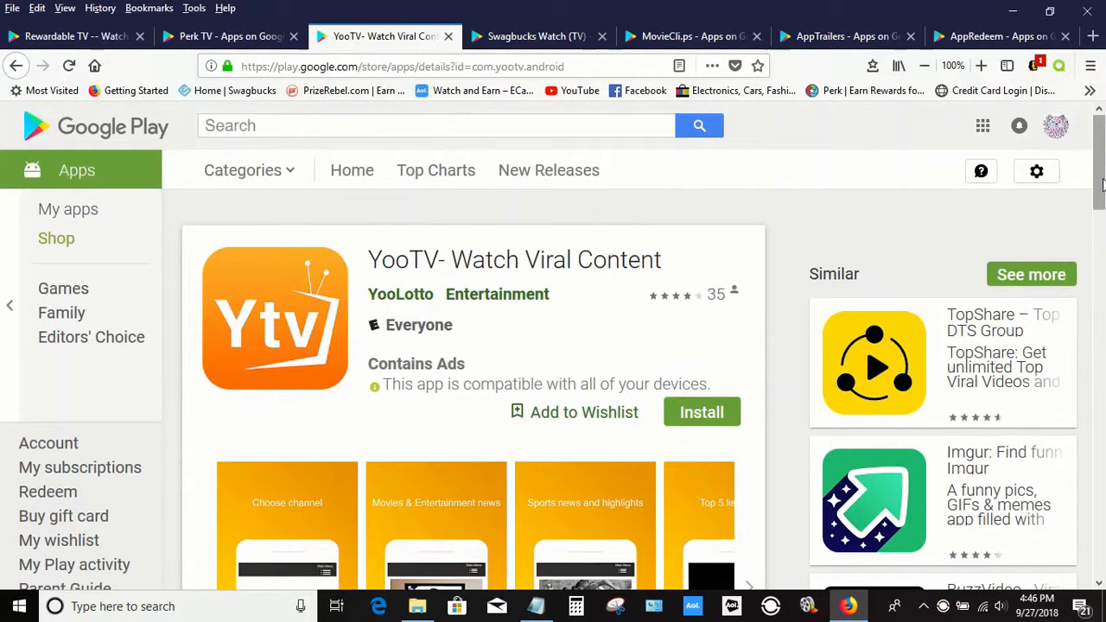
scroll(down, 3)
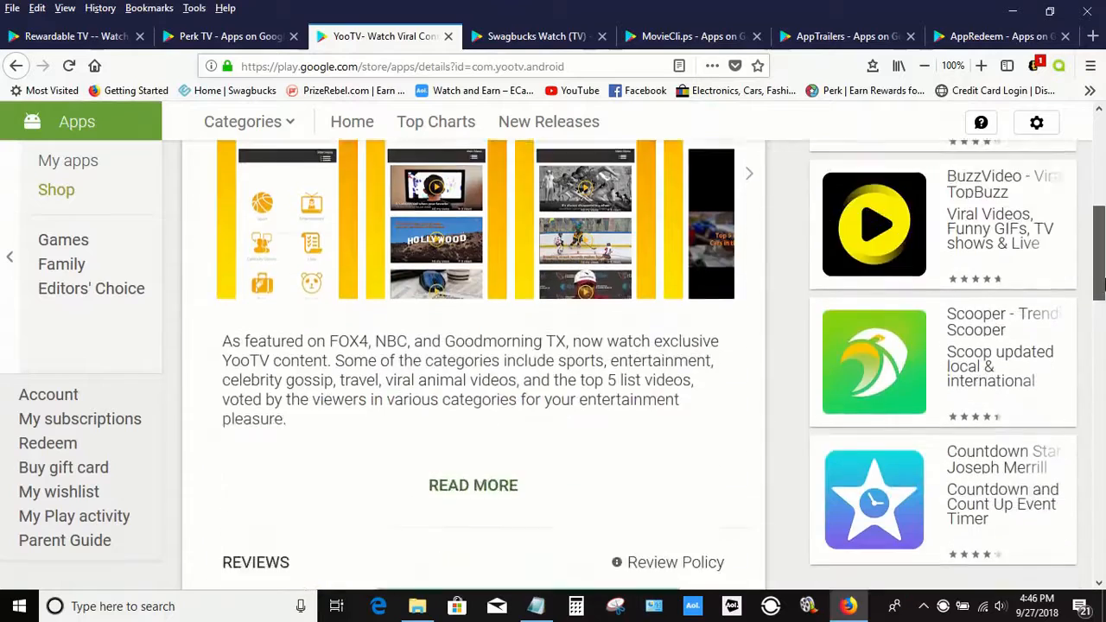
scroll(down, 3)
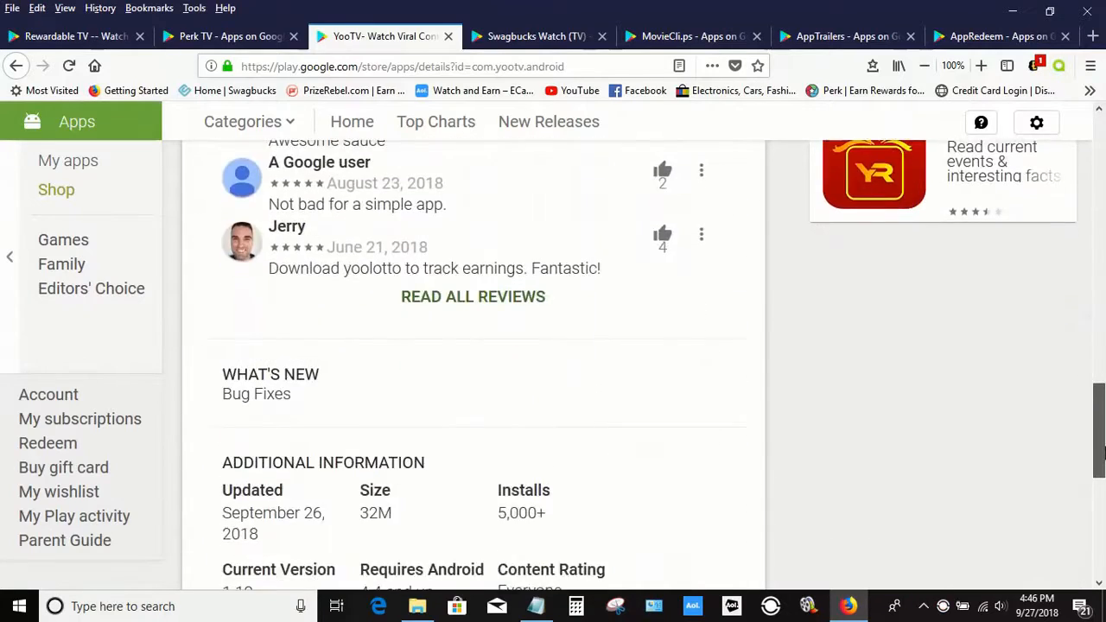
scroll(up, 3)
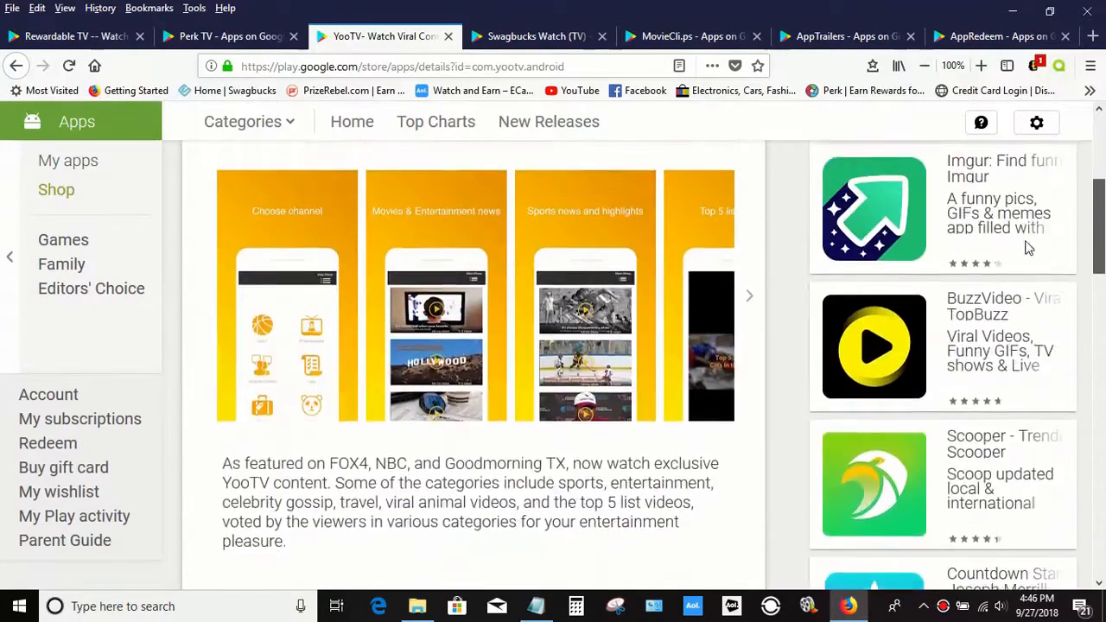